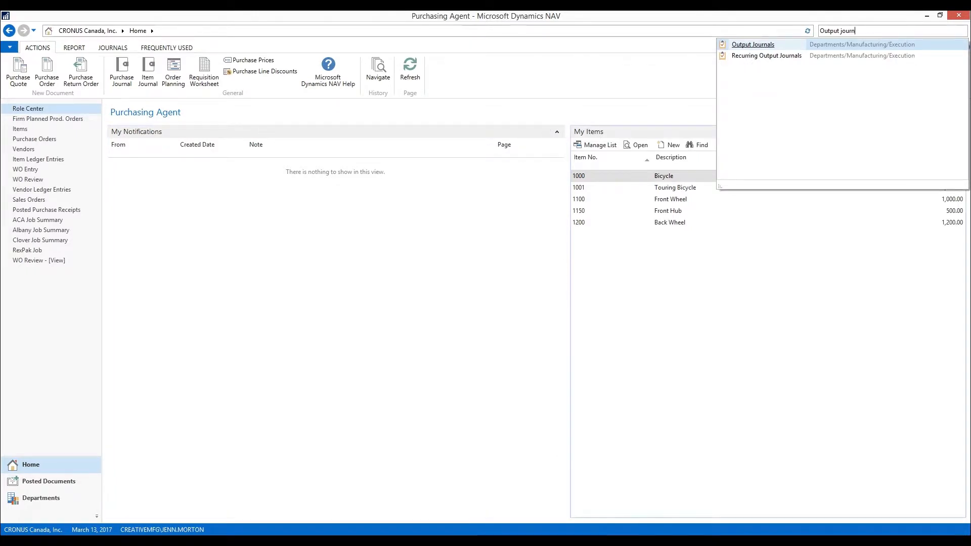
# Step: Open Output Journals and select the DEFAULT journal batch
pyautogui.click(752, 43)
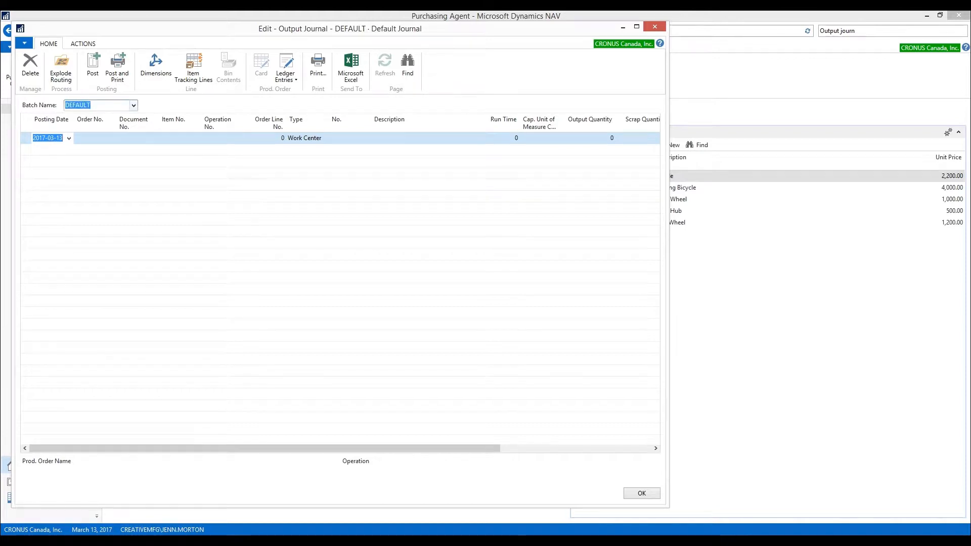
pyautogui.click(132, 104)
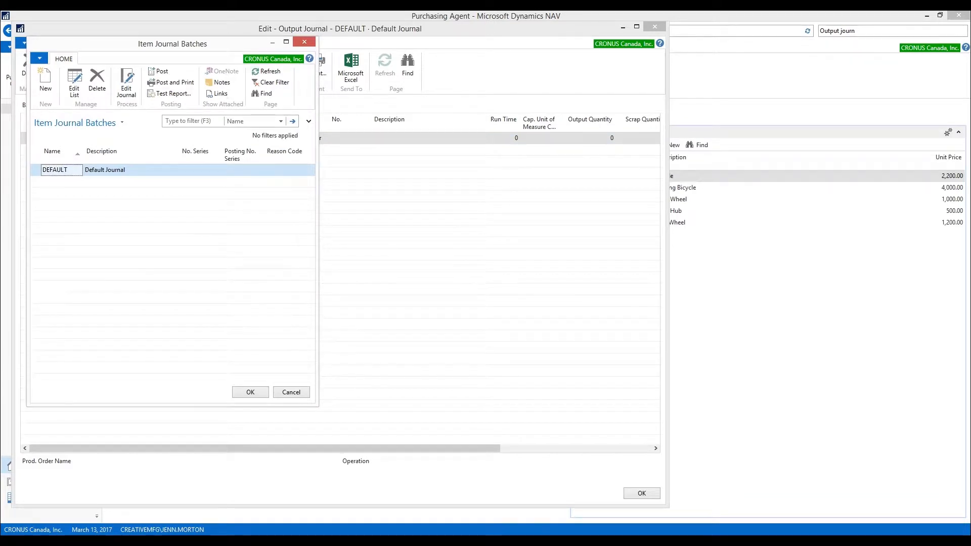
pyautogui.click(250, 392)
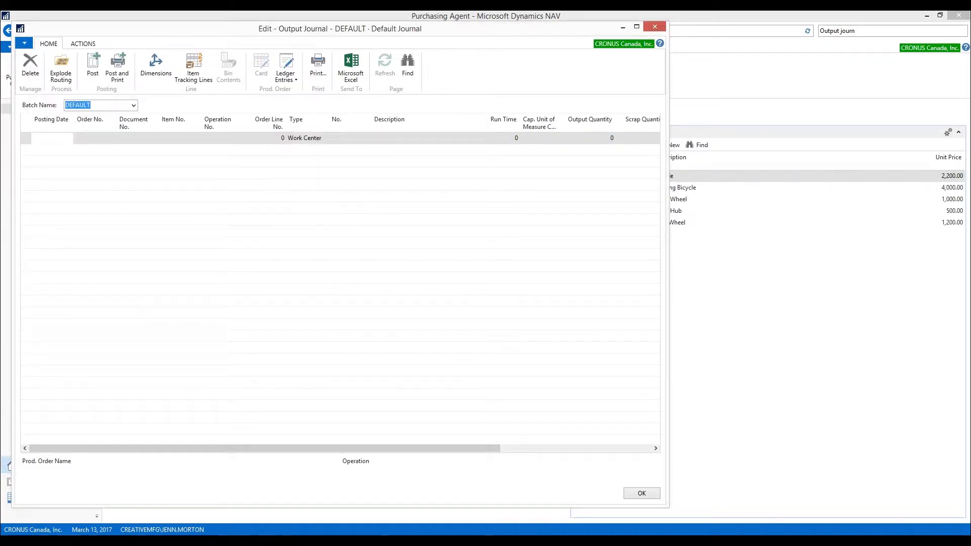
# Step: Enter the posting date and production order 101020 on the journal line
pyautogui.click(50, 138)
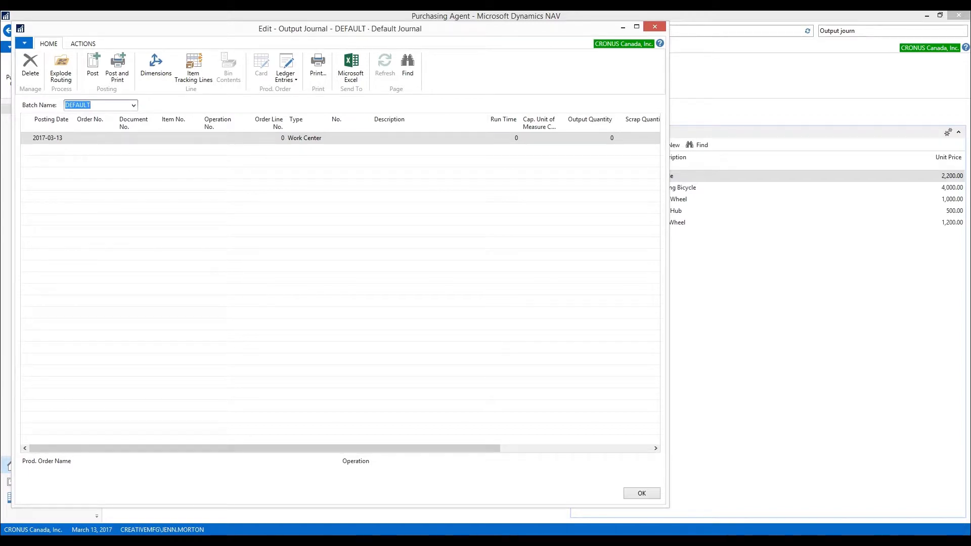
pyautogui.click(93, 138)
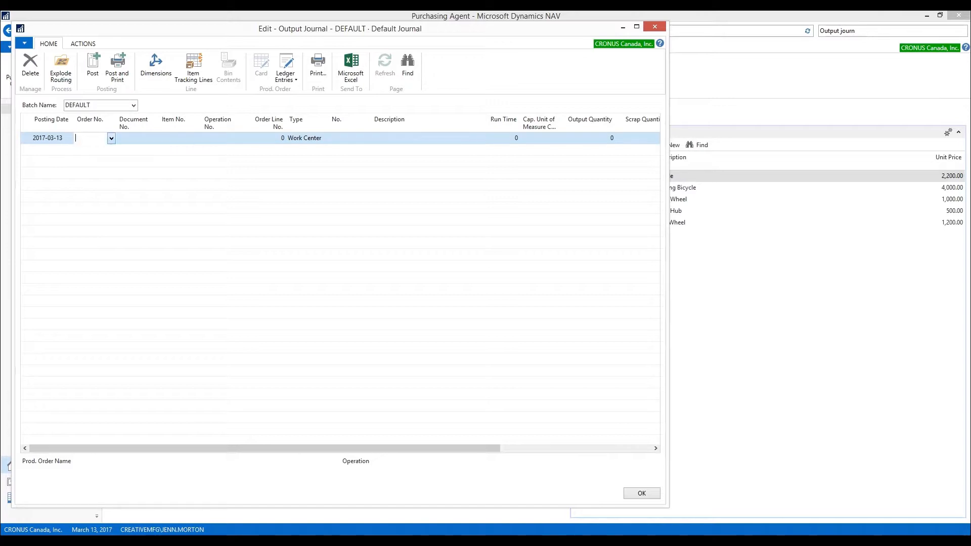
pyautogui.click(111, 139)
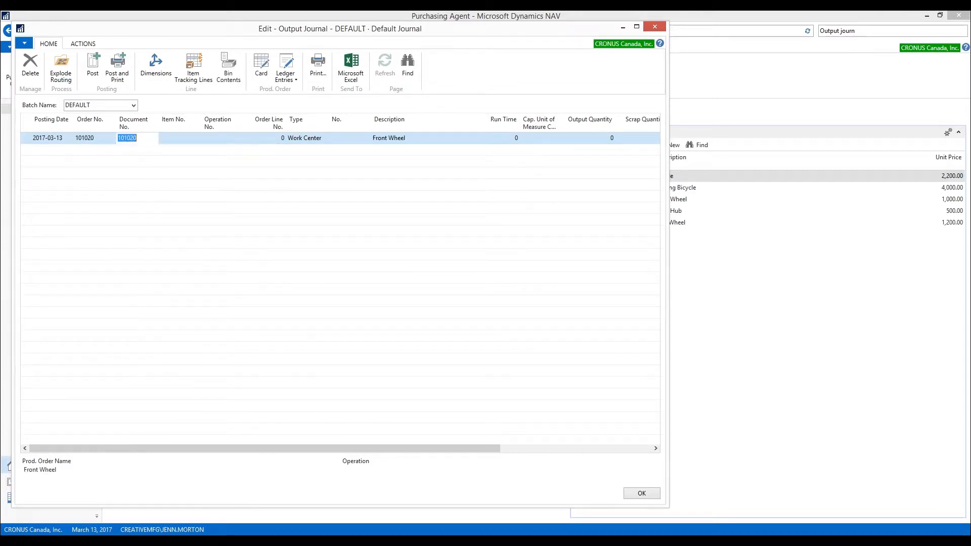
pyautogui.click(127, 138)
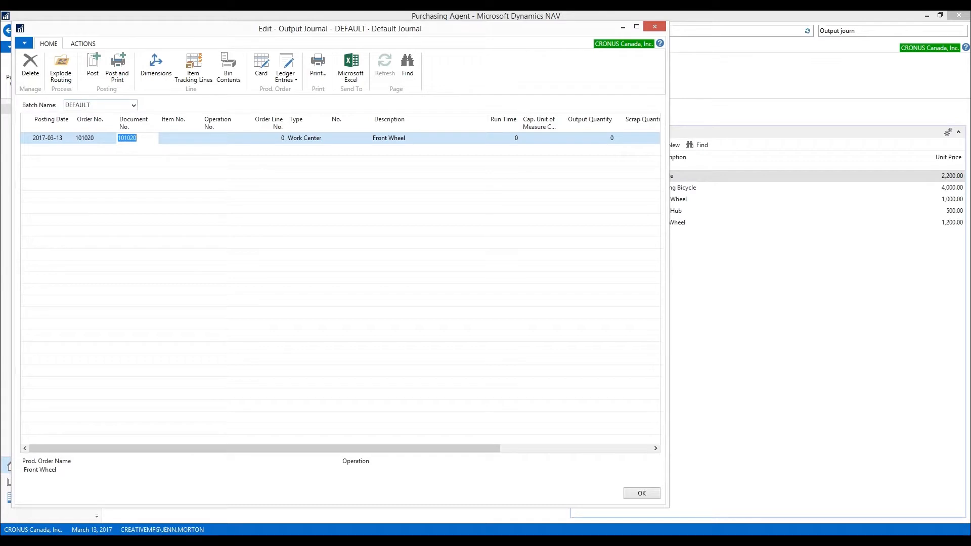
# Step: Pick the Front Wheel order line, item 1100, and move to operation no. 10
pyautogui.click(180, 138)
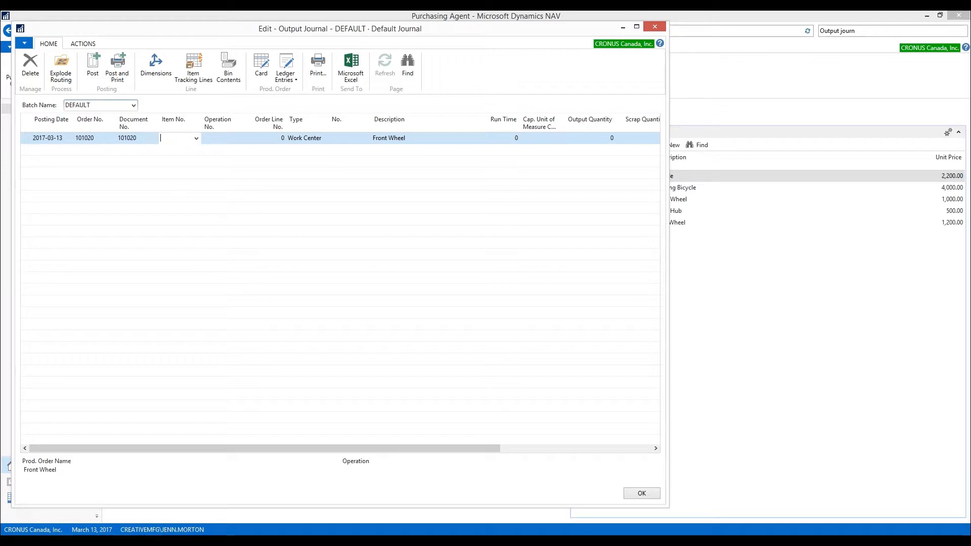
pyautogui.click(180, 138)
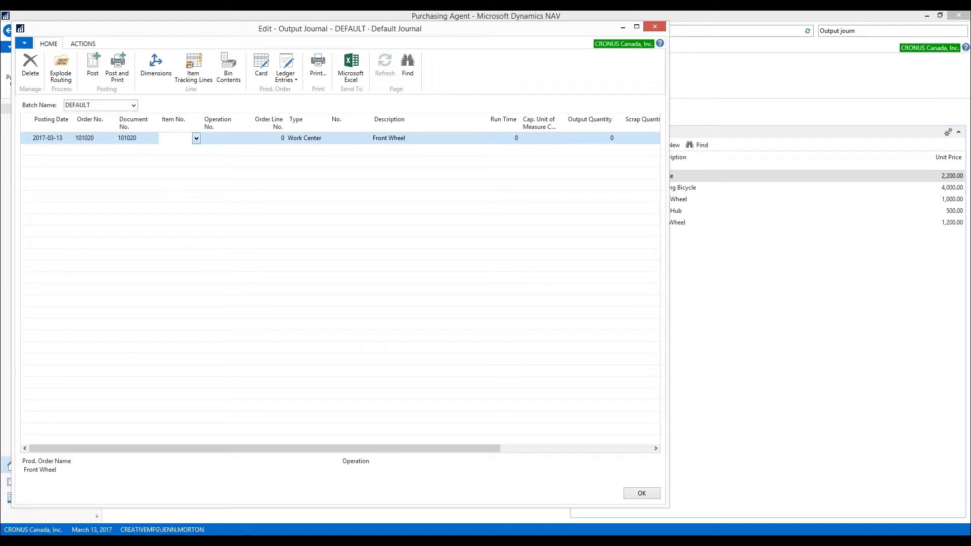
pyautogui.click(196, 138)
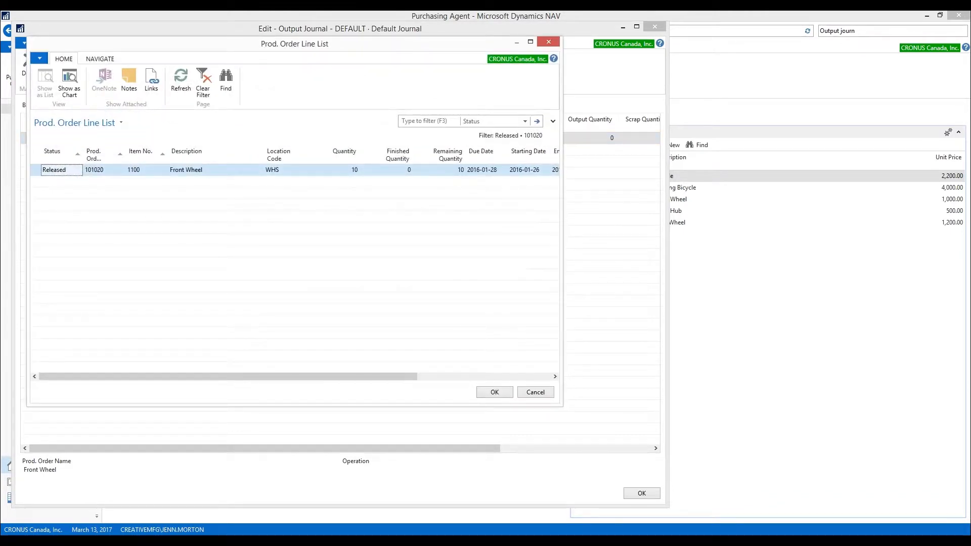
pyautogui.click(493, 392)
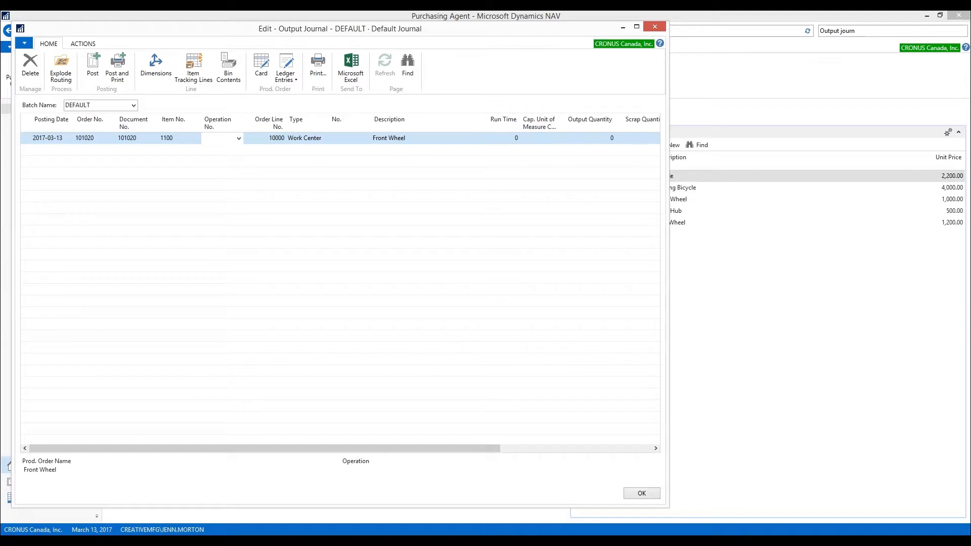
pyautogui.click(238, 138)
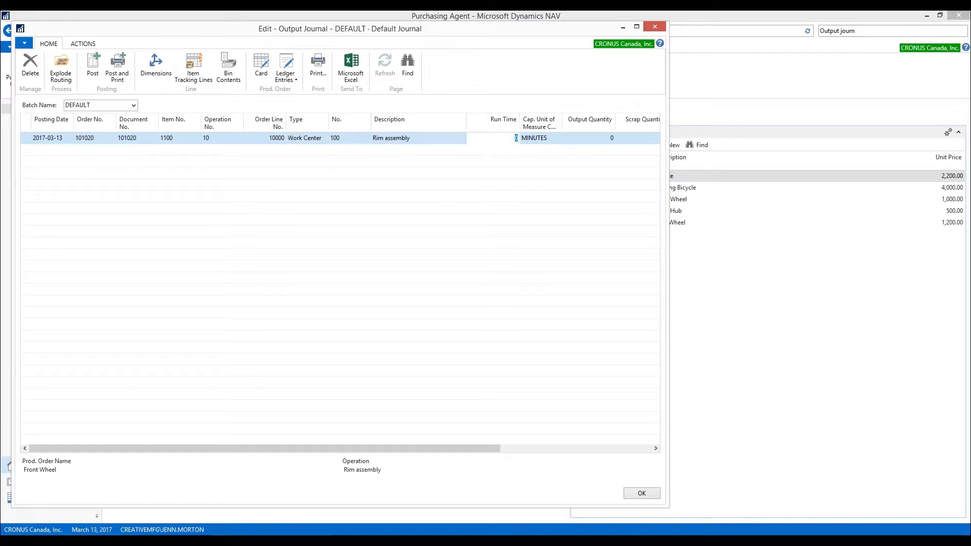
pyautogui.moveTo(534, 137)
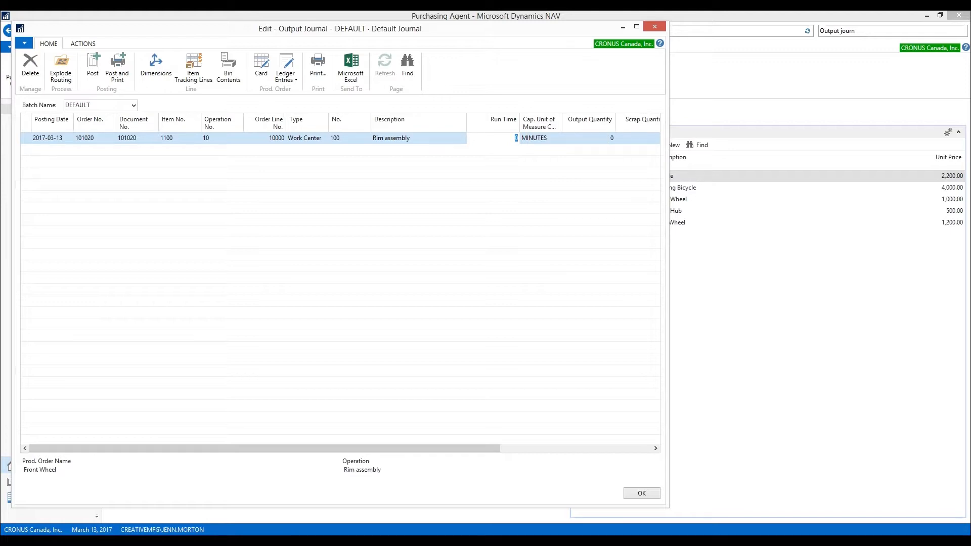
pyautogui.moveTo(534, 137)
pyautogui.write('25')
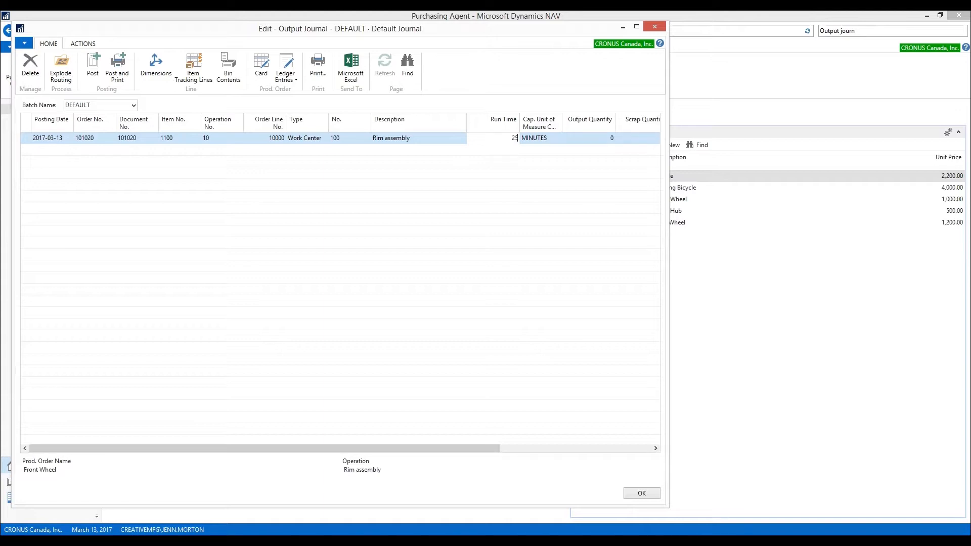
# Step: Record run time 25 minutes and output quantity 2 on the journal line
pyautogui.click(533, 138)
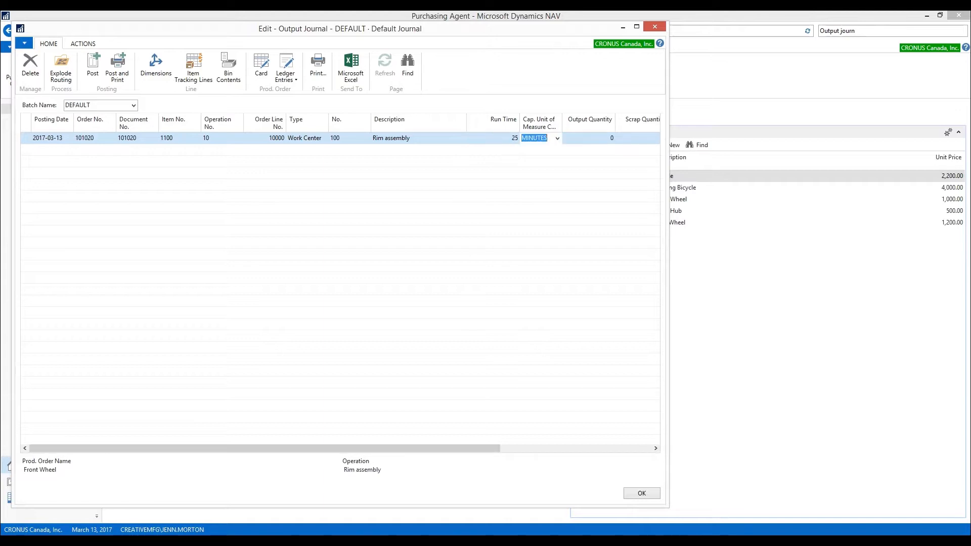
pyautogui.click(588, 137)
pyautogui.write('2')
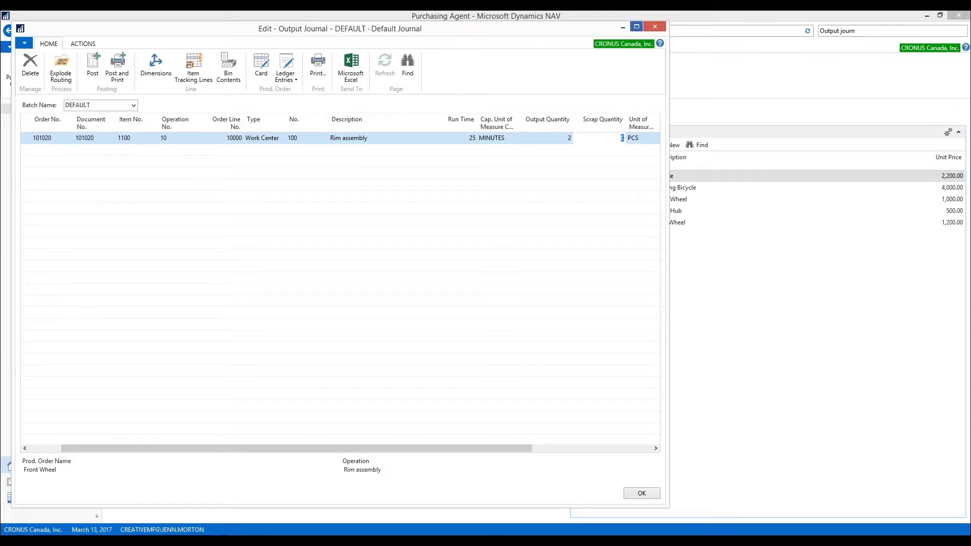
# Step: Maximize the journal, browse Choose Columns, and close without adding columns
pyautogui.click(634, 26)
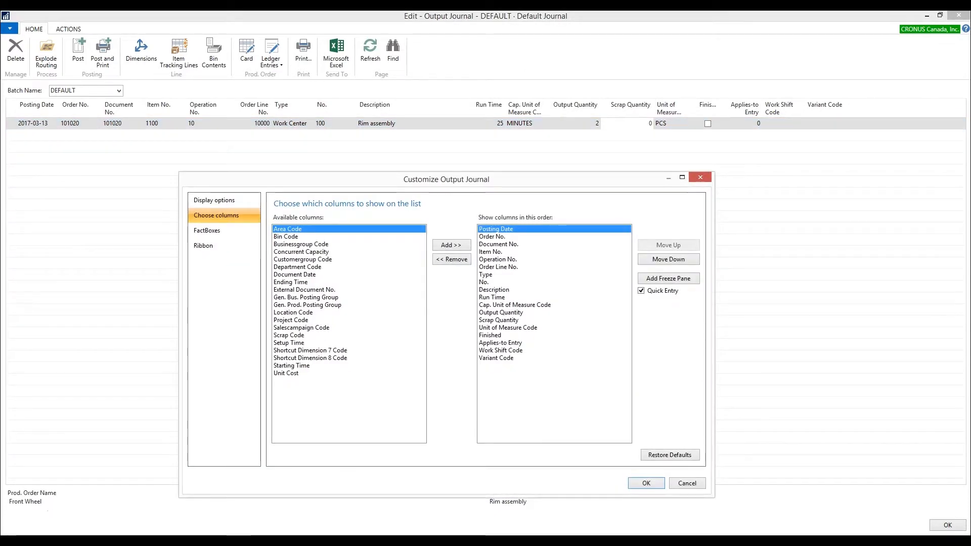
pyautogui.click(288, 335)
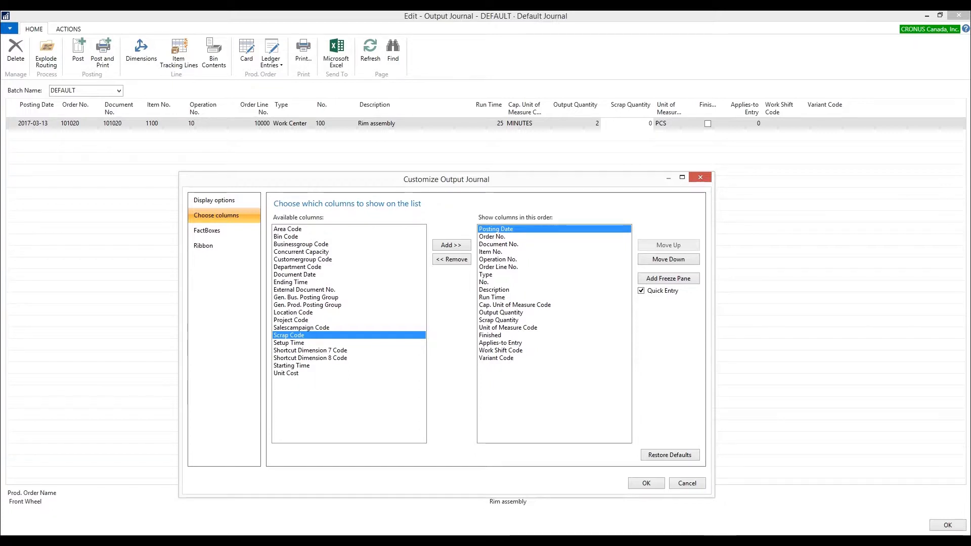
pyautogui.click(646, 484)
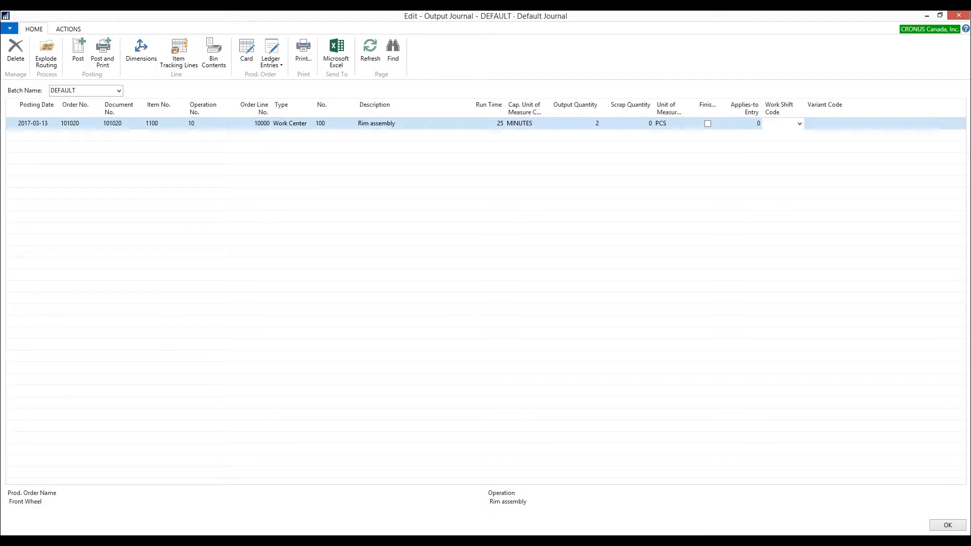
# Step: Post the output journal line for order 101020 and confirm the success message
pyautogui.click(798, 124)
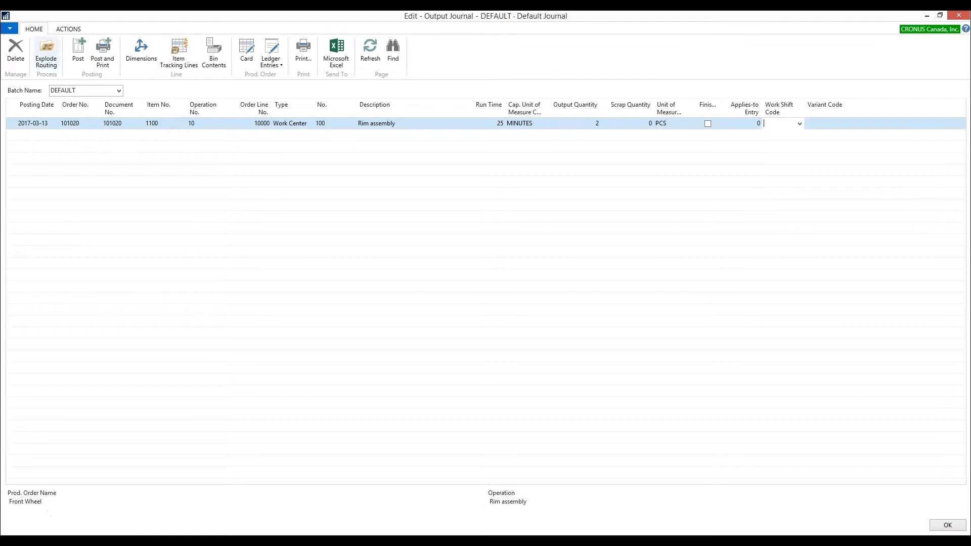
pyautogui.moveTo(78, 53)
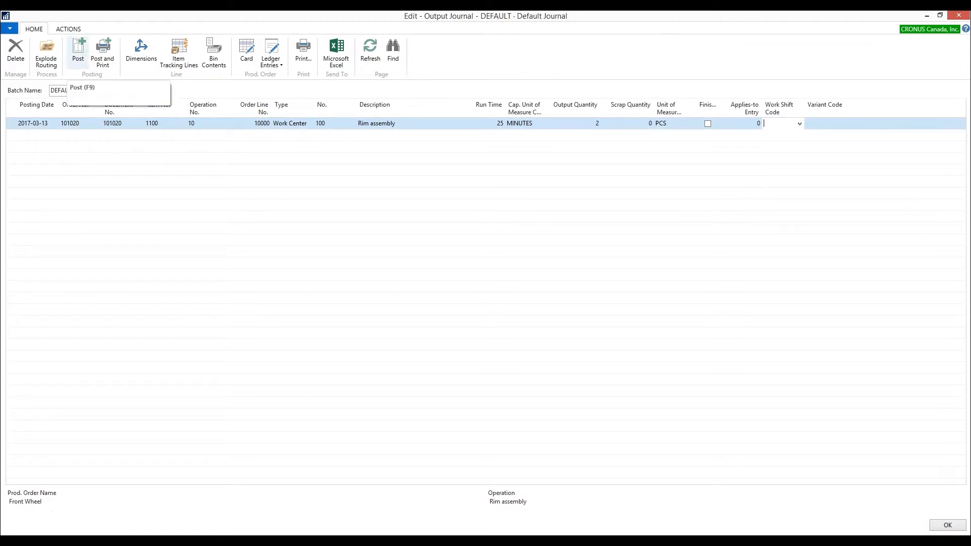
pyautogui.click(78, 53)
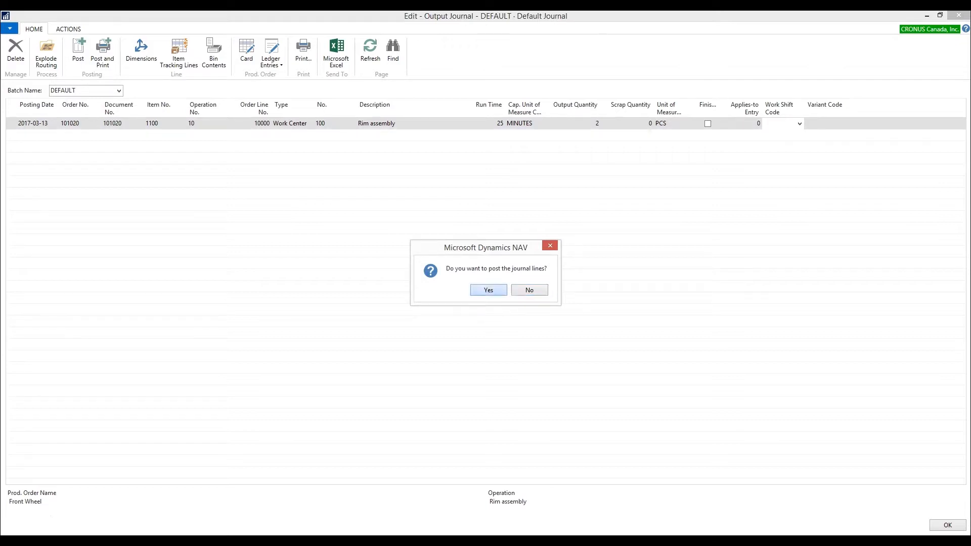
pyautogui.click(487, 290)
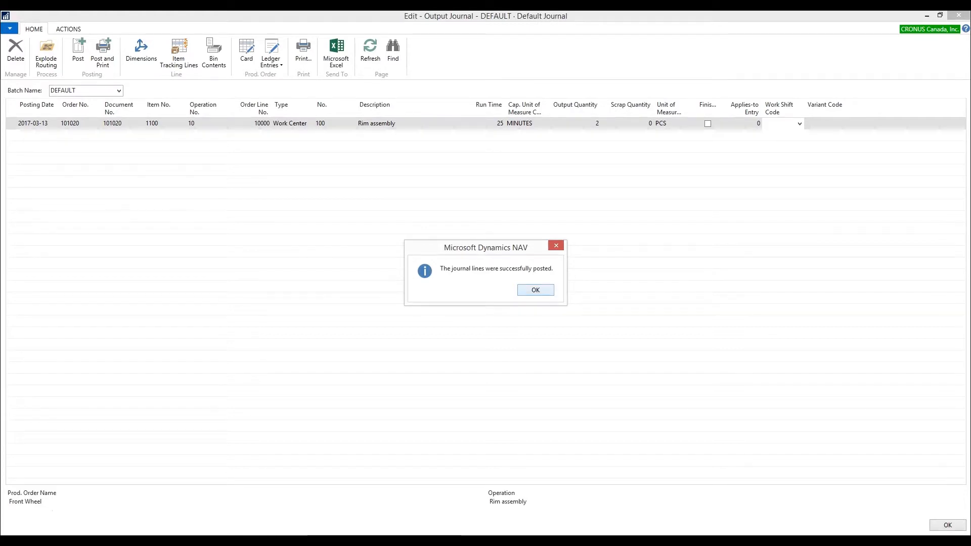
pyautogui.click(534, 290)
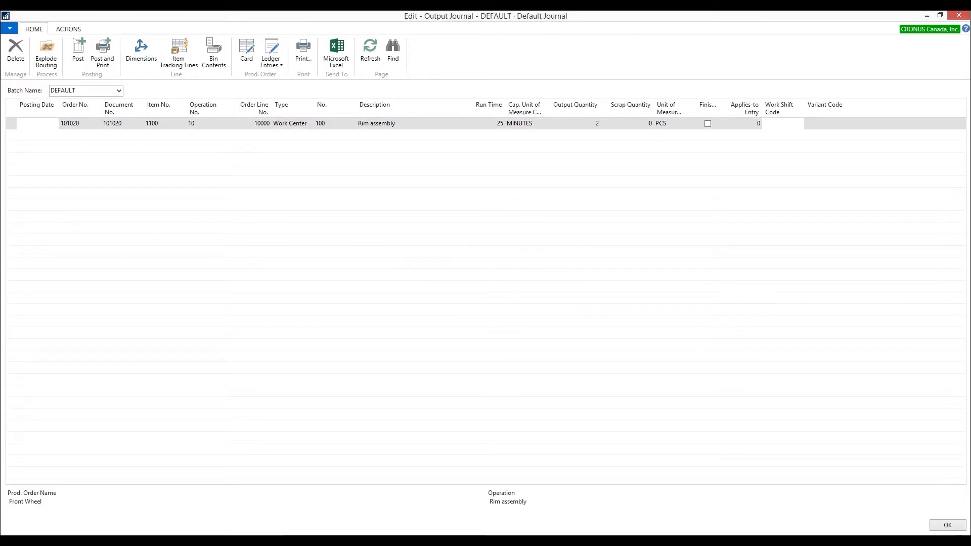
# Step: Start a new journal line with order no. 101020
pyautogui.click(15, 53)
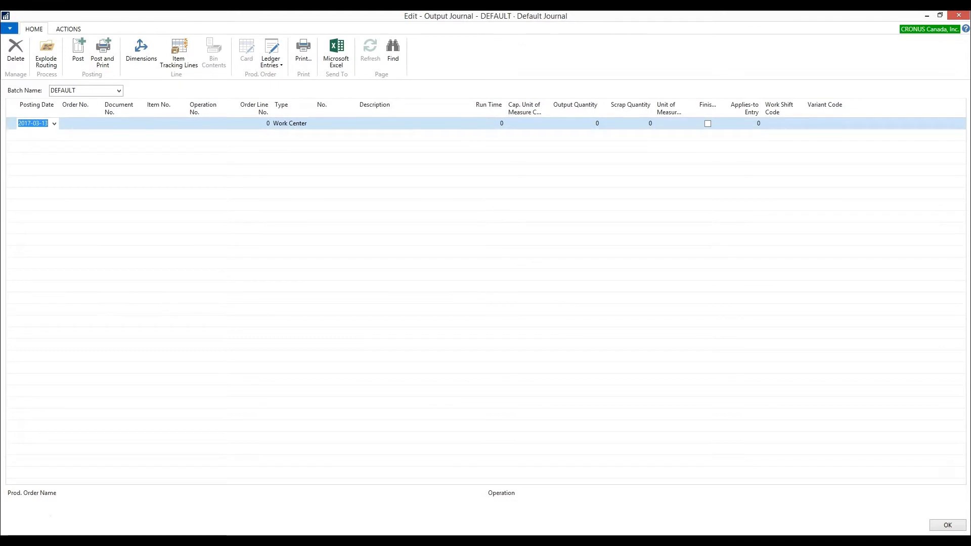
pyautogui.write('101020')
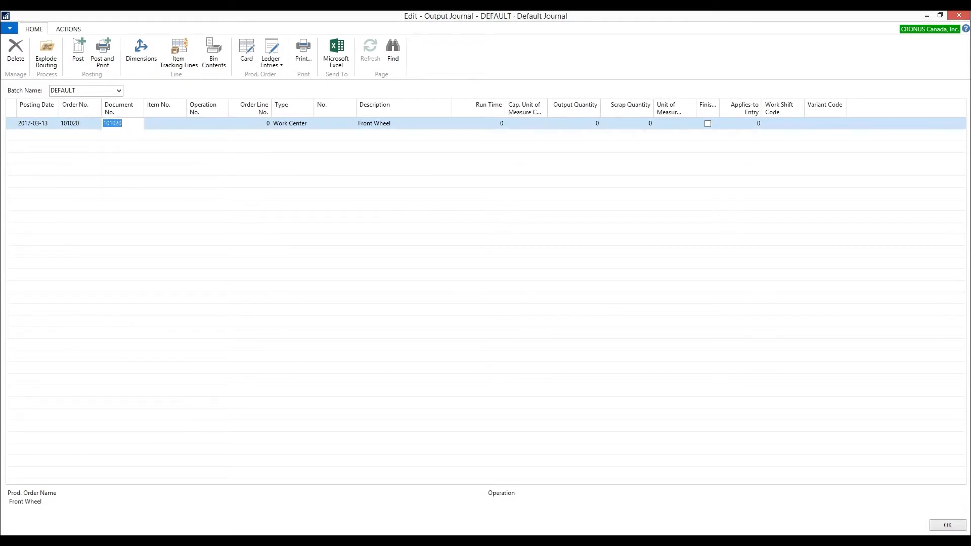
pyautogui.click(270, 53)
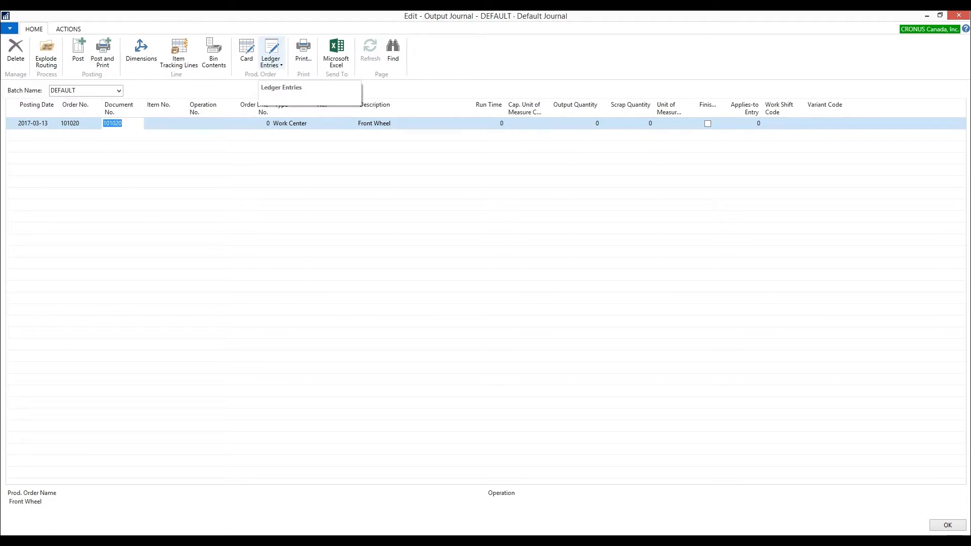
pyautogui.click(271, 52)
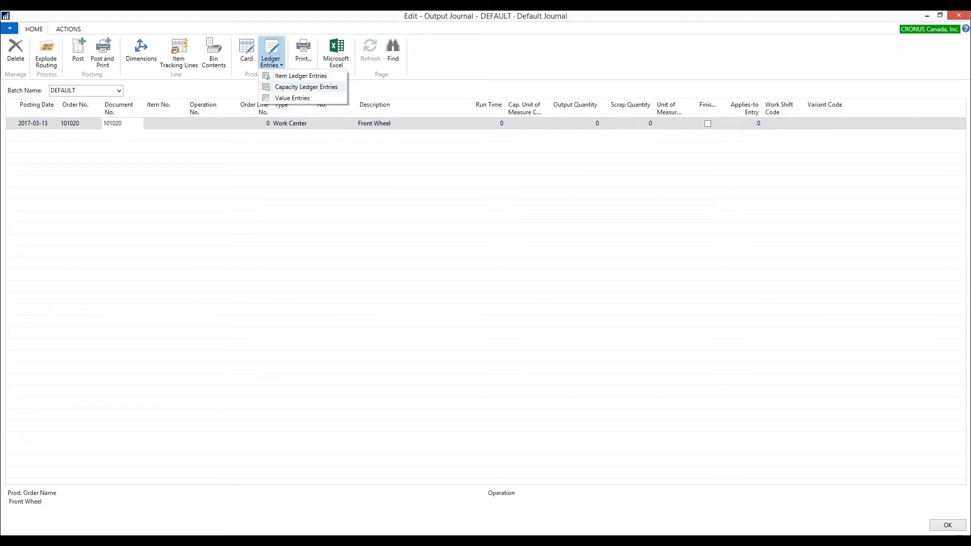
pyautogui.moveTo(305, 87)
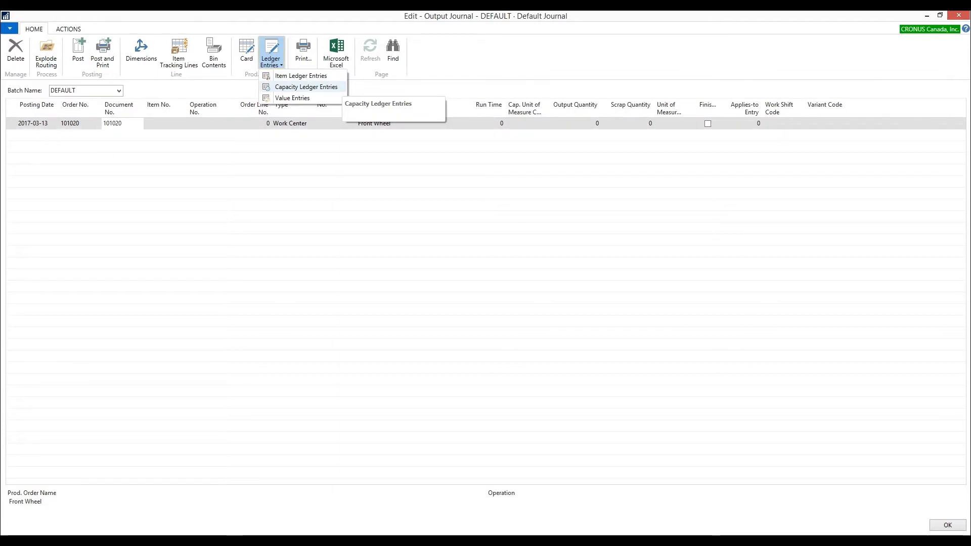
pyautogui.moveTo(303, 87)
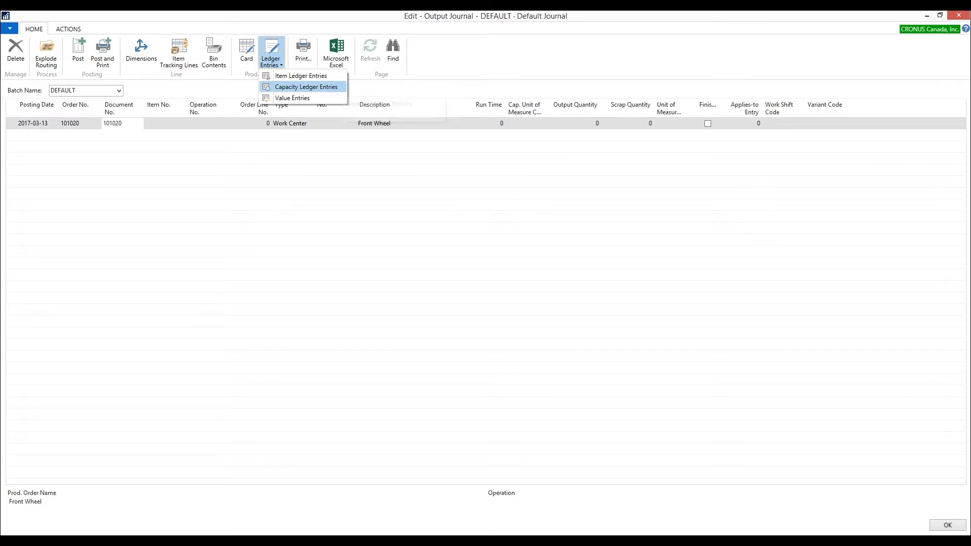
# Step: Review the order's capacity ledger entries, including the 2017-03-13 Rim assembly entry, then close them
pyautogui.click(308, 87)
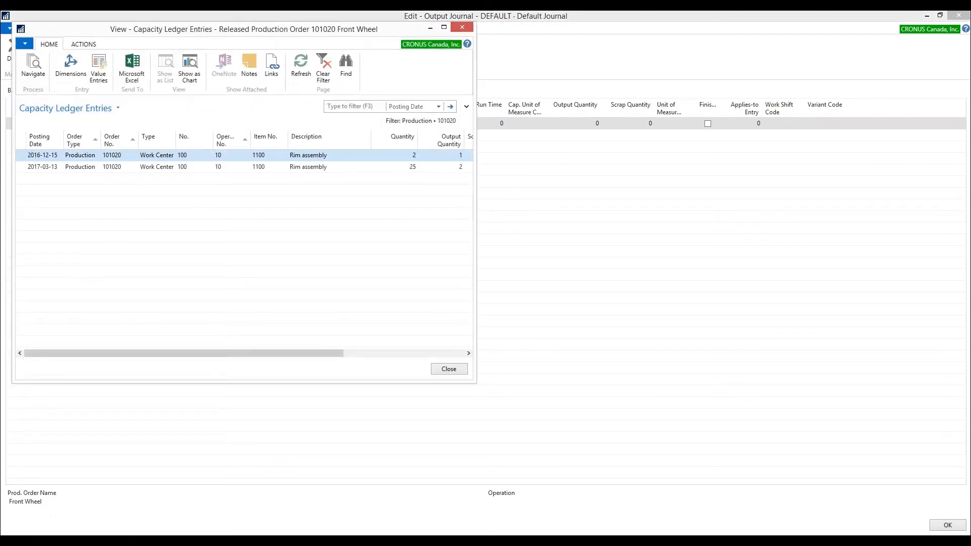
pyautogui.click(328, 167)
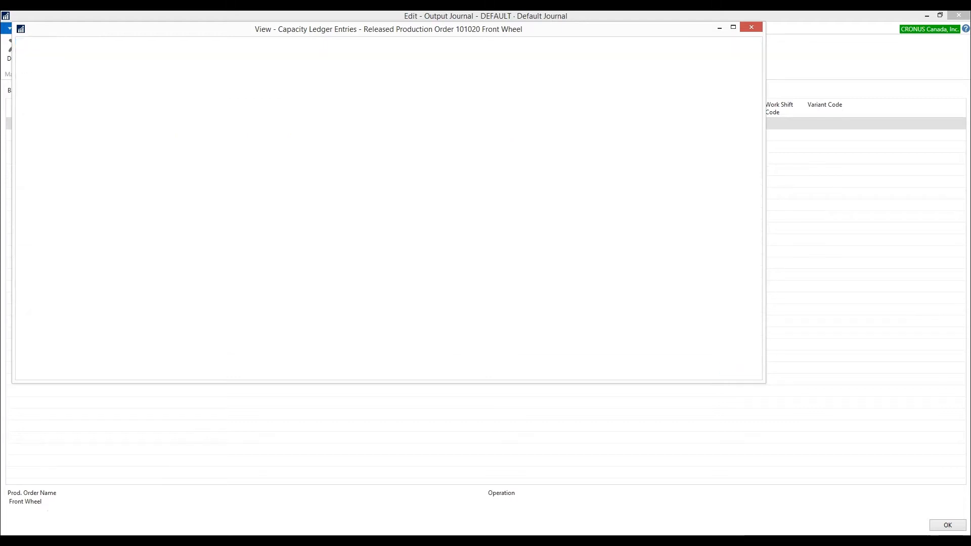
pyautogui.click(751, 27)
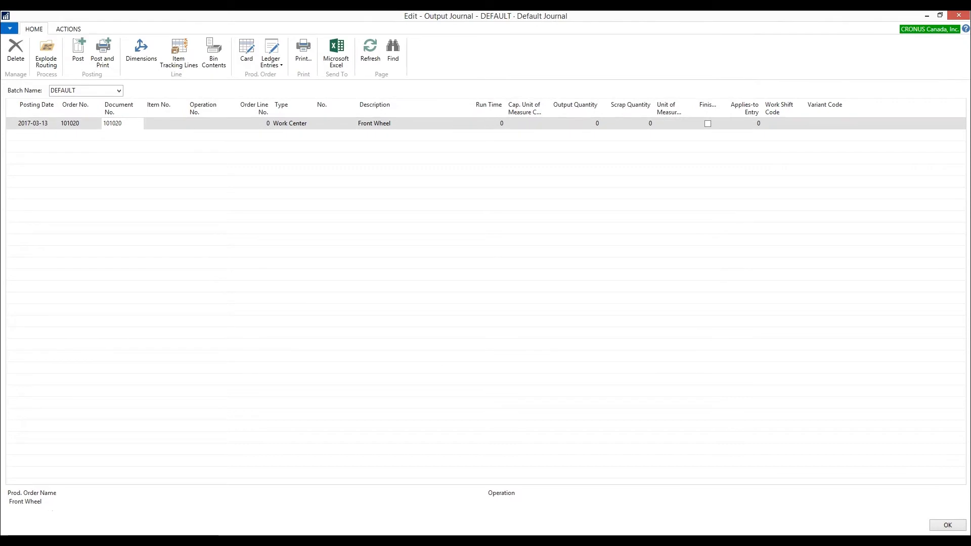
# Step: Close the journal and open Released Prod. Orders at order 101020
pyautogui.click(946, 525)
pyautogui.write('Output jo')
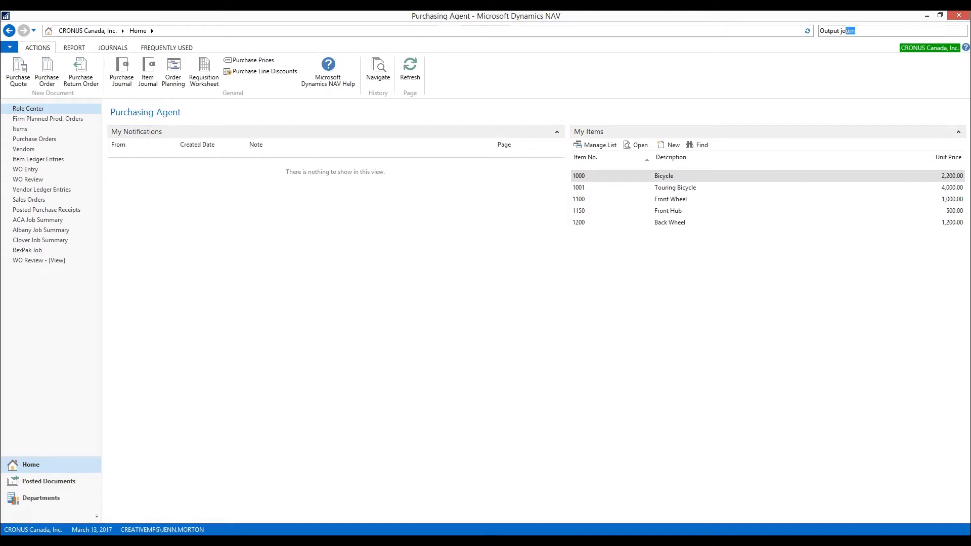
pyautogui.write('released prod')
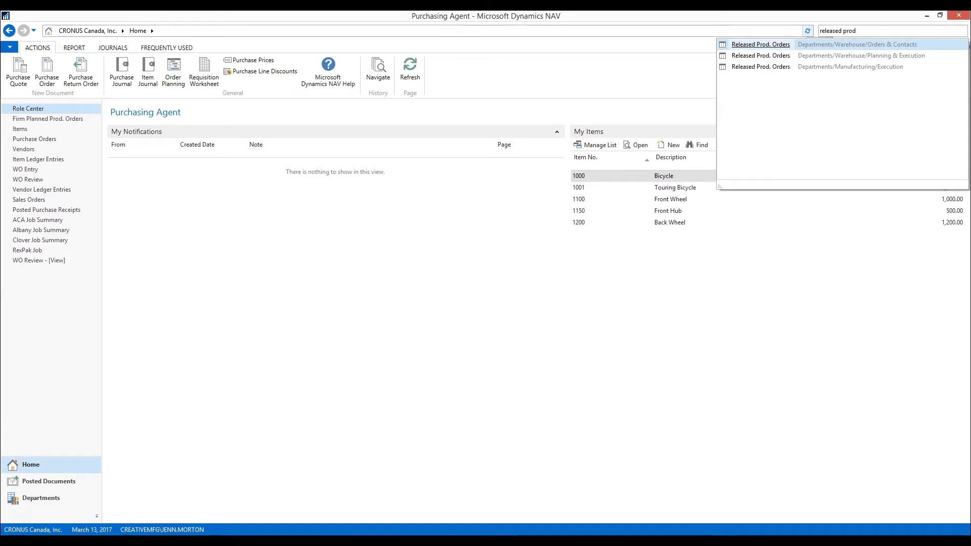
pyautogui.click(761, 44)
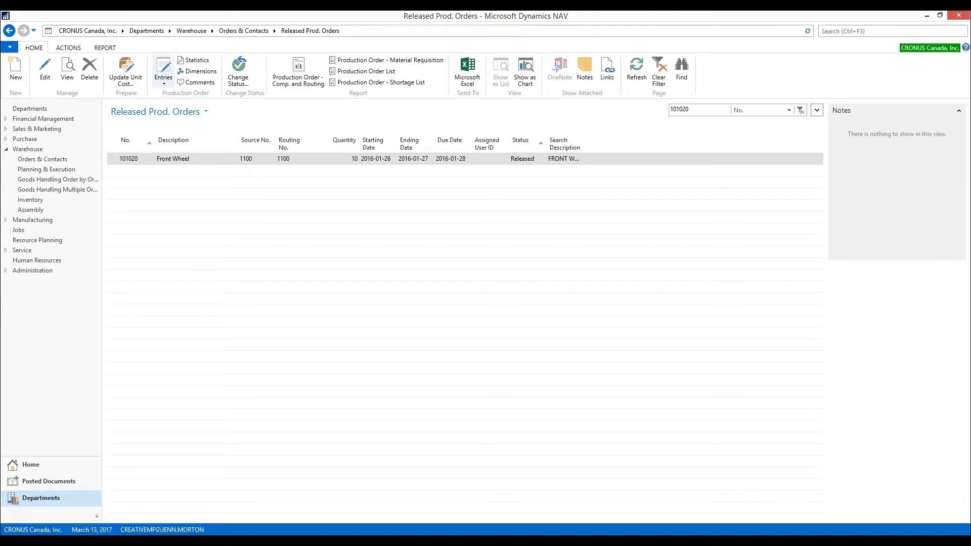
# Step: Show order 101020's capacity ledger entries with the two Rim assembly entries
pyautogui.click(163, 70)
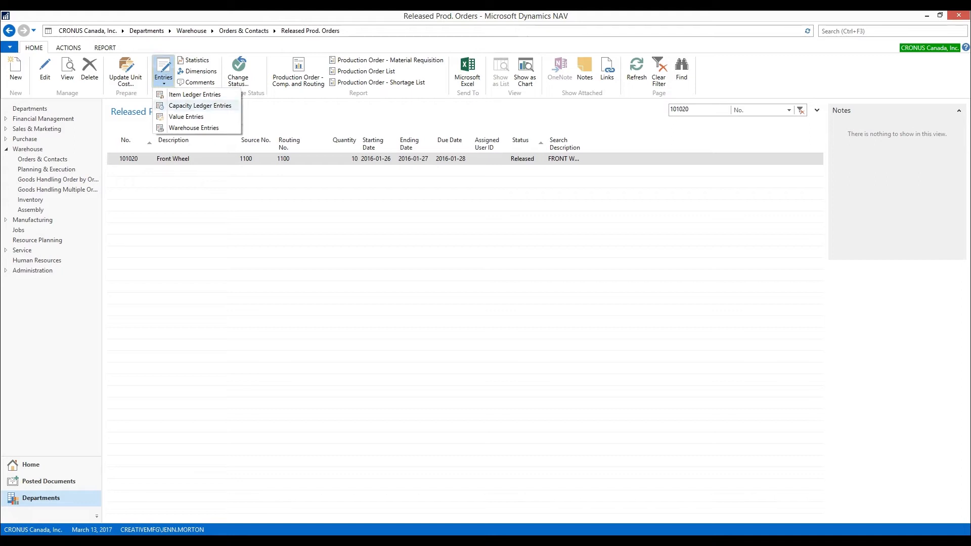
pyautogui.moveTo(199, 105)
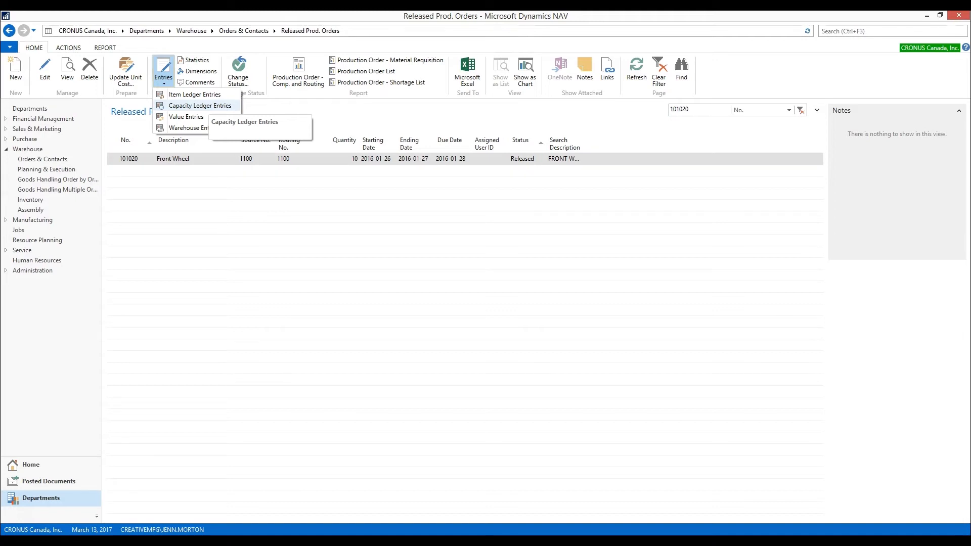
pyautogui.click(199, 105)
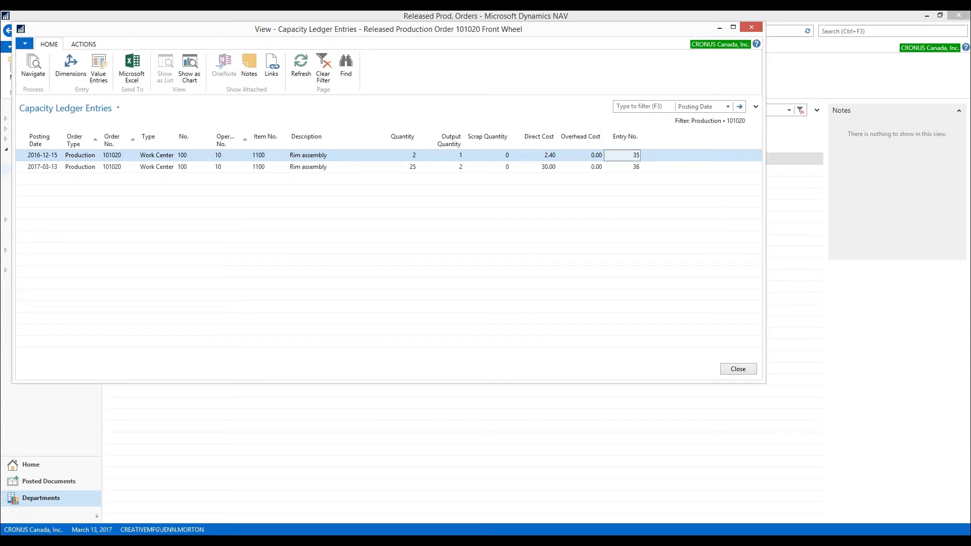
# Step: Close the capacity entries and show order 101020's statistics with actual capacity cost 32.40
pyautogui.click(596, 155)
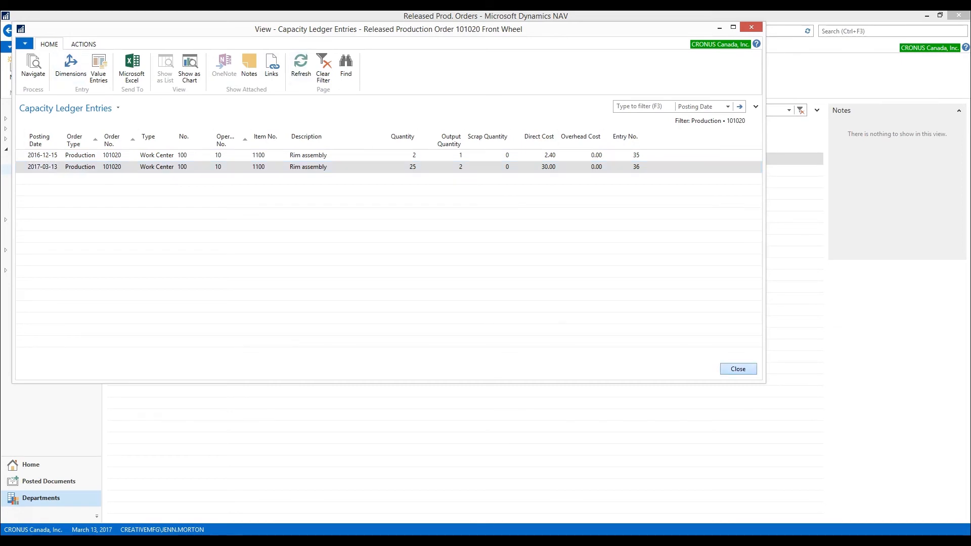
pyautogui.click(737, 368)
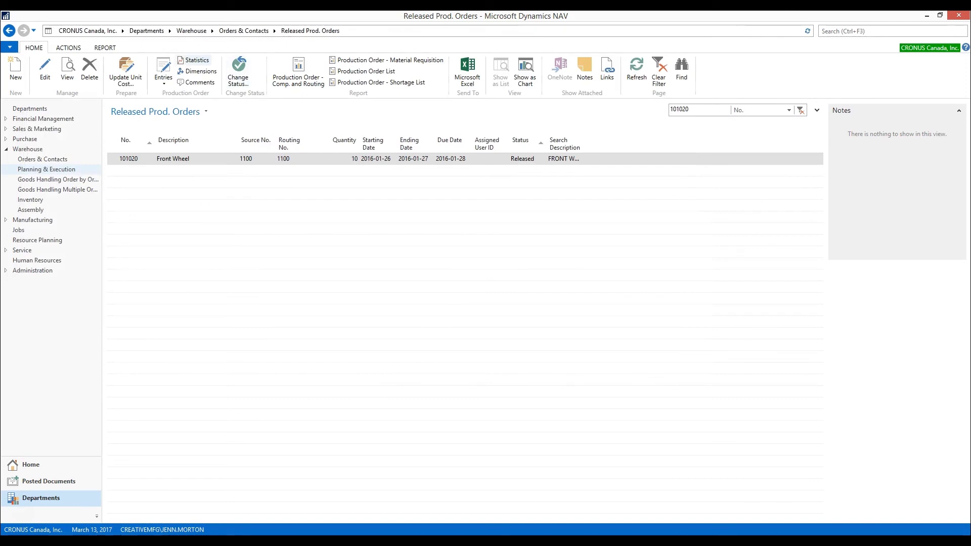
pyautogui.click(196, 60)
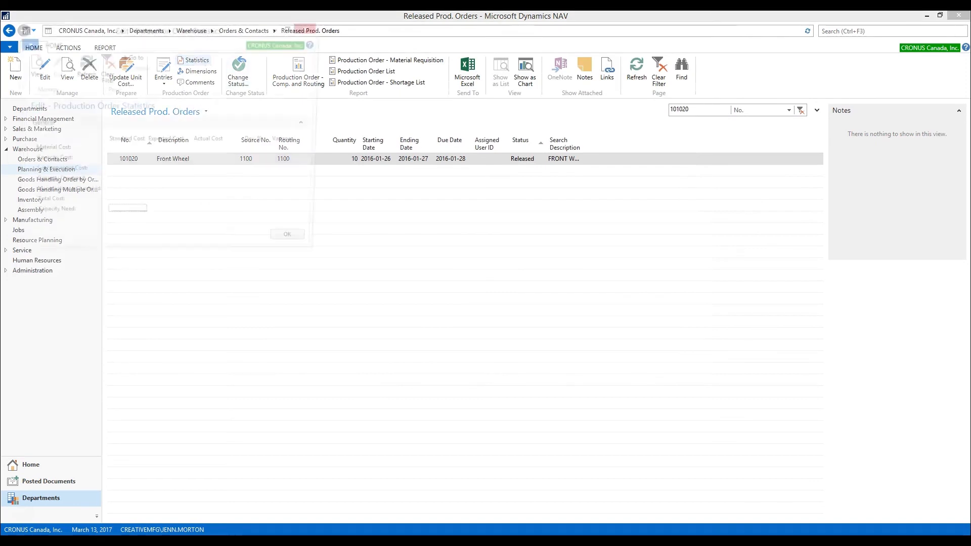
pyautogui.click(195, 60)
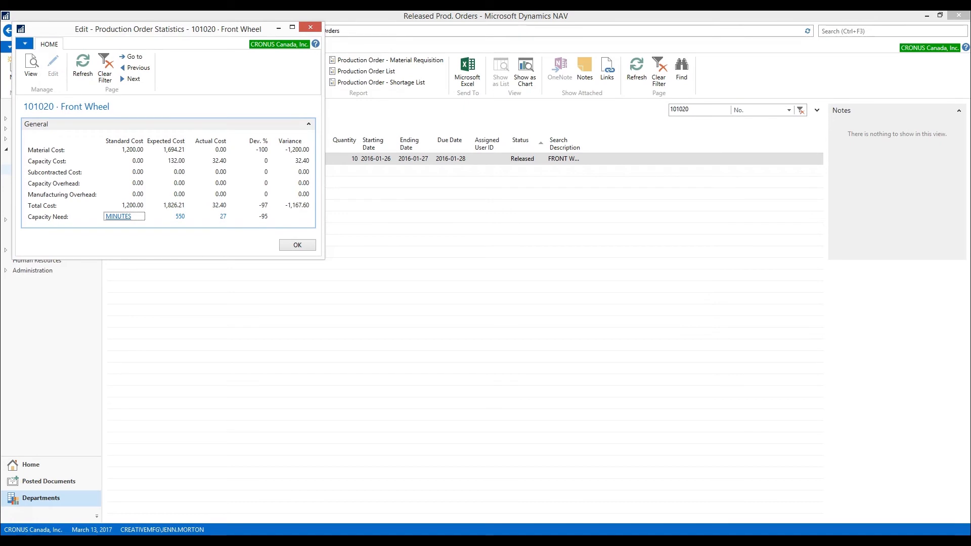